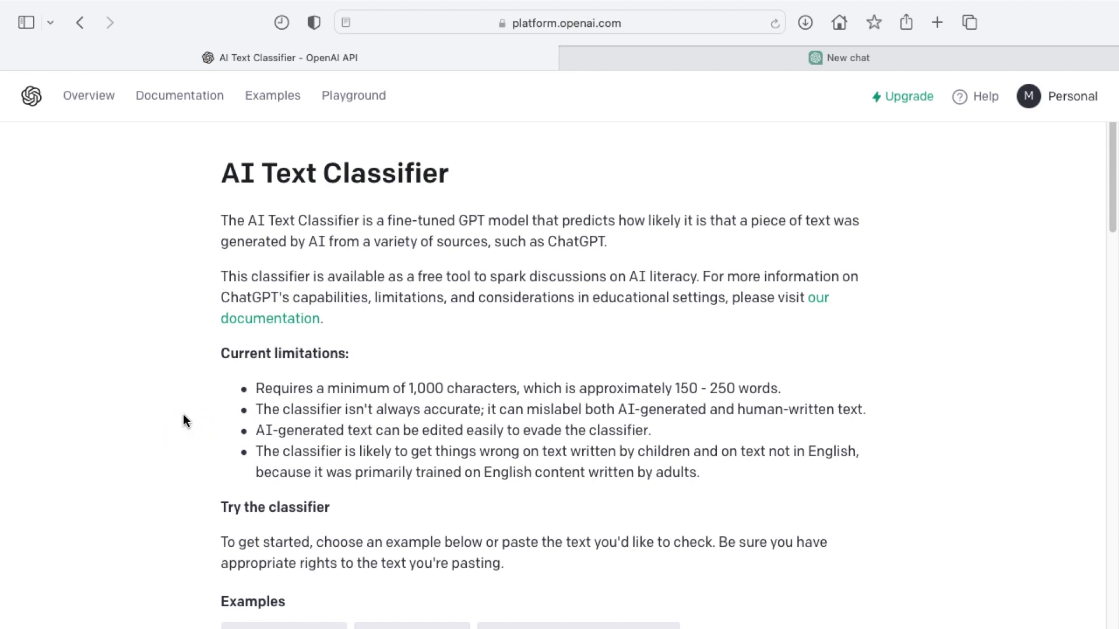
{"action": "mouse_move", "coordinate": [244, 416]}
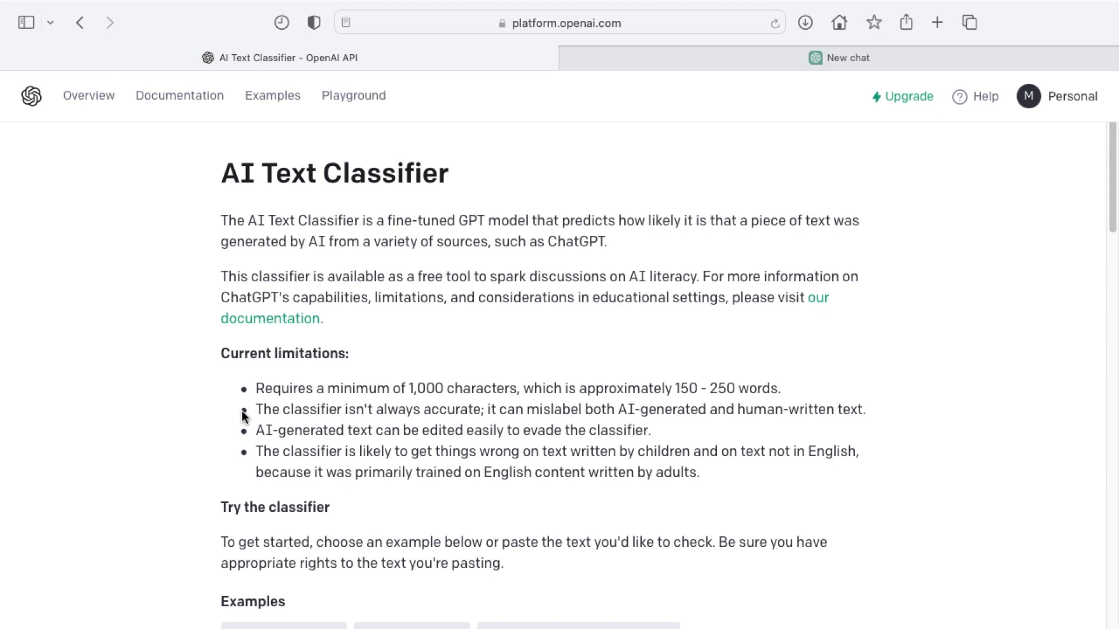
{"action": "mouse_move", "coordinate": [462, 272]}
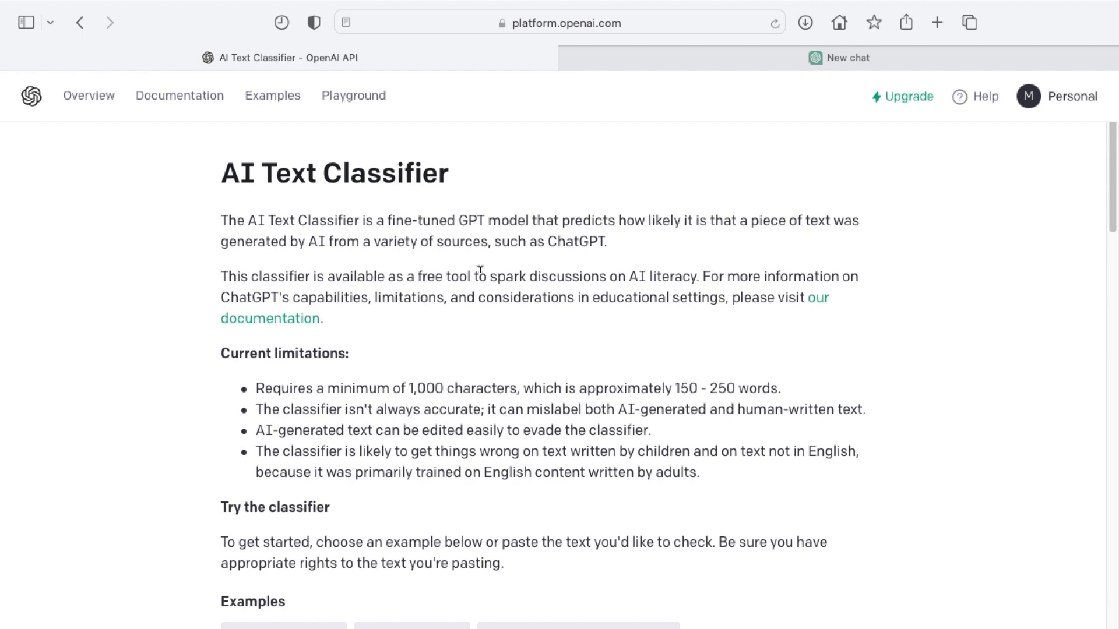
{"action": "mouse_move", "coordinate": [608, 394]}
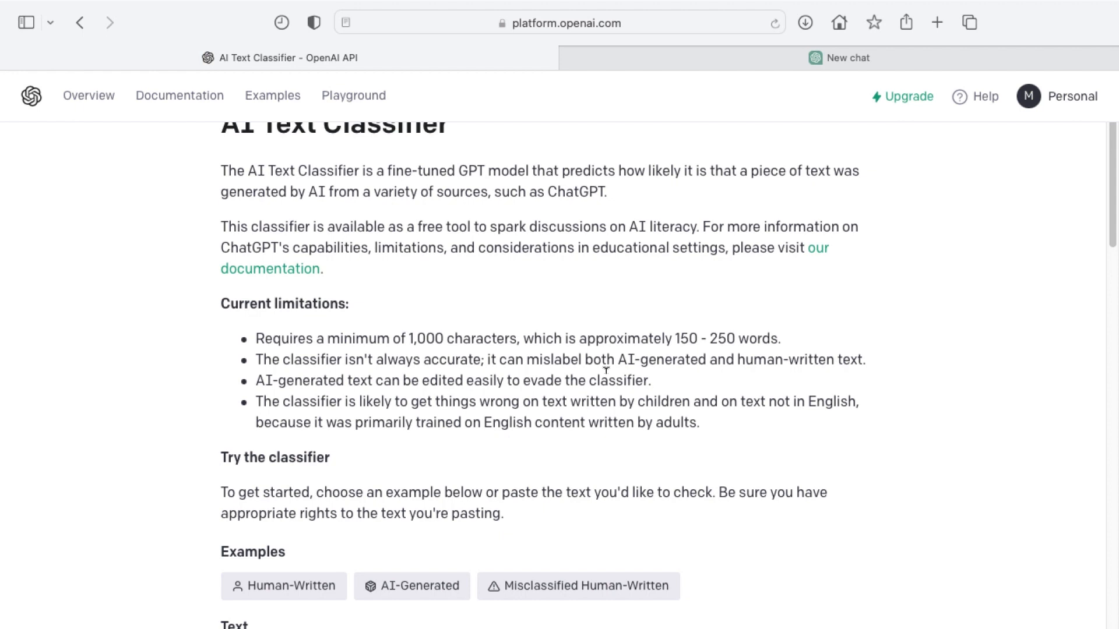
{"action": "mouse_move", "coordinate": [615, 354]}
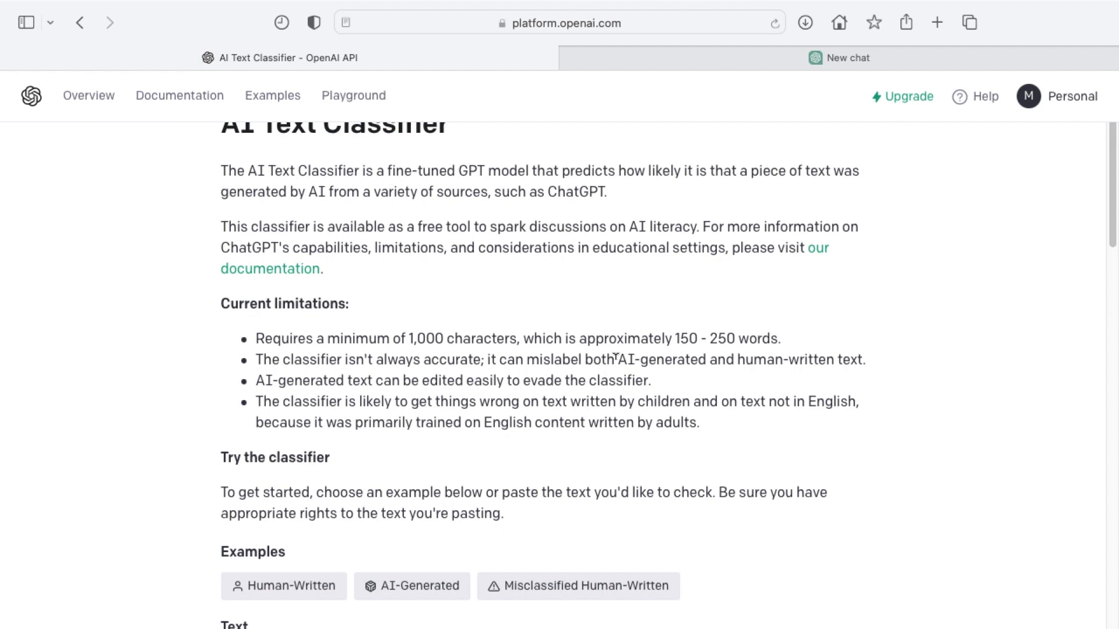
{"action": "mouse_move", "coordinate": [615, 358]}
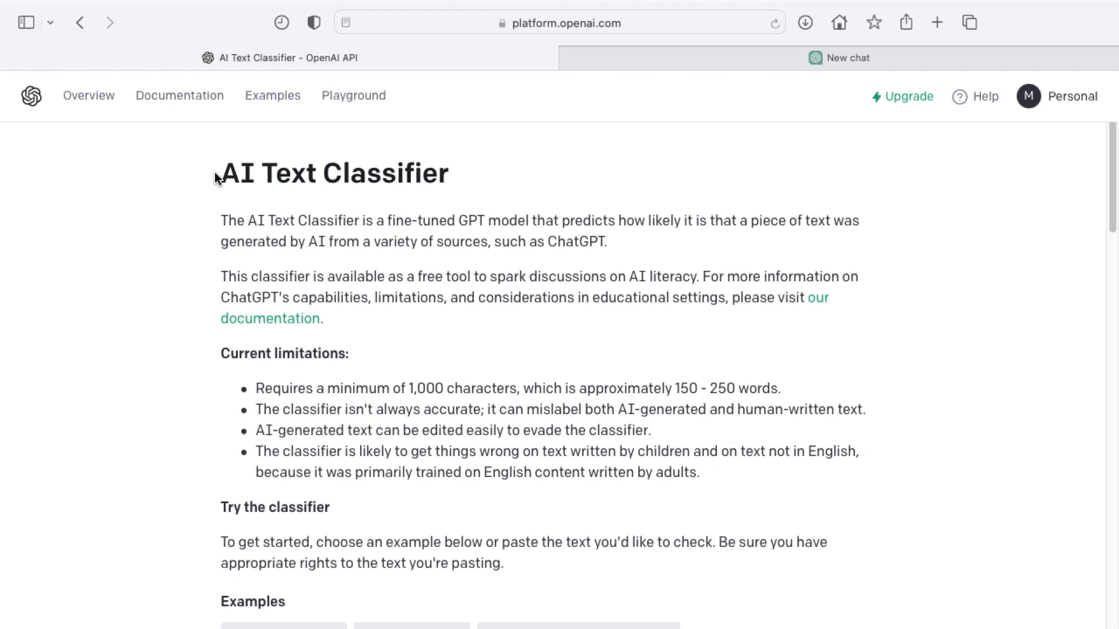
{"action": "mouse_move", "coordinate": [381, 323]}
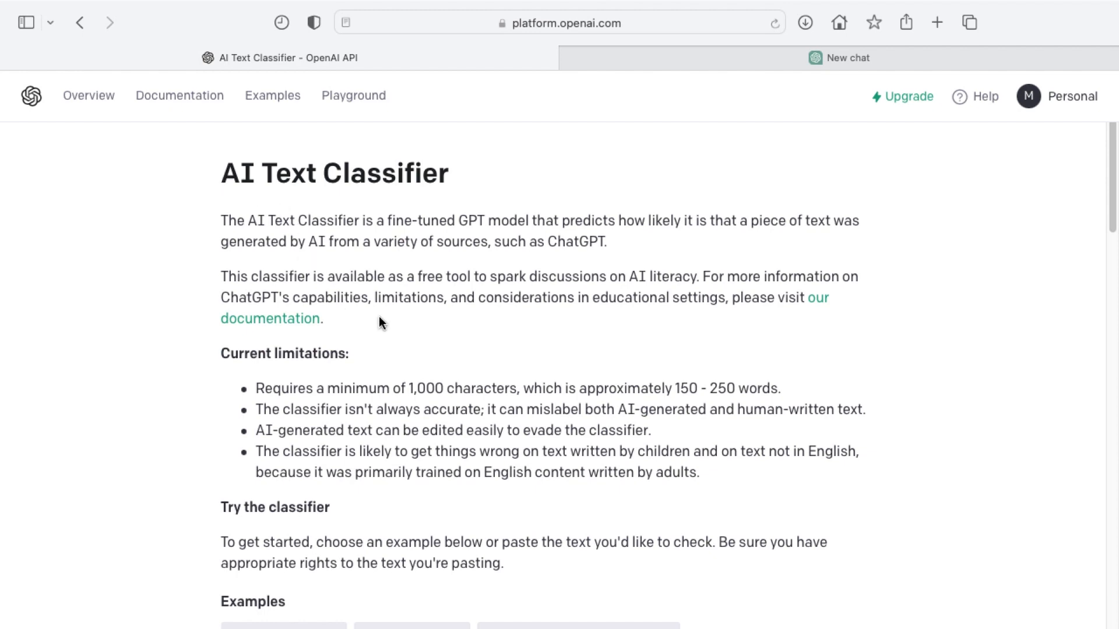
- Preview the Peter Pan and misclassified essay sample texts, then clear the text box
{"action": "scroll", "scroll_direction": "down", "scroll_amount": 3}
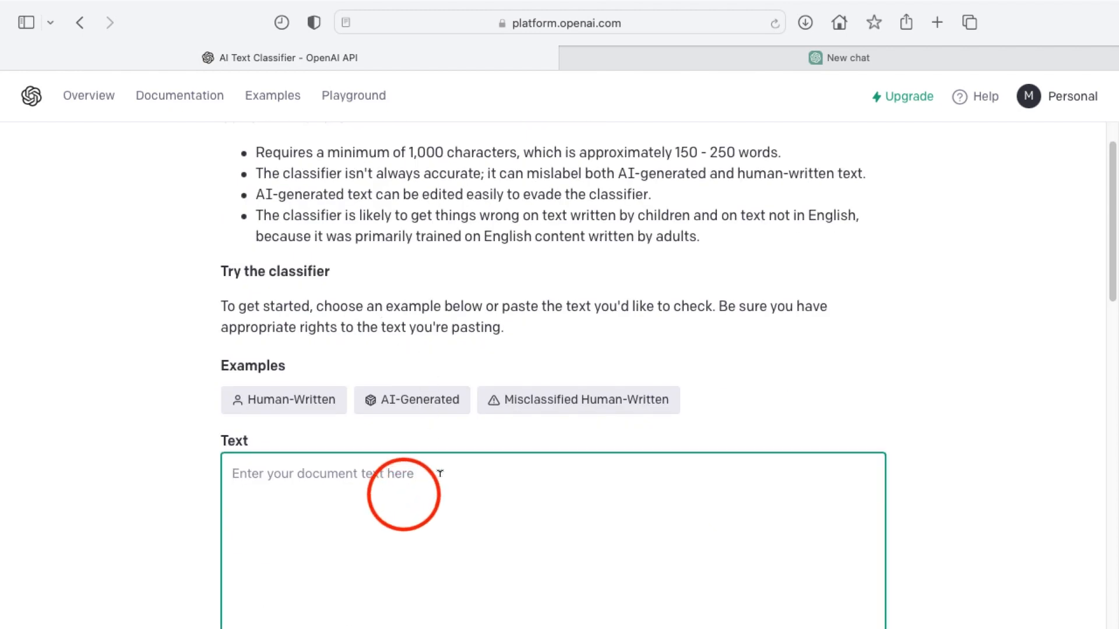
{"action": "scroll", "scroll_direction": "down", "scroll_amount": 3}
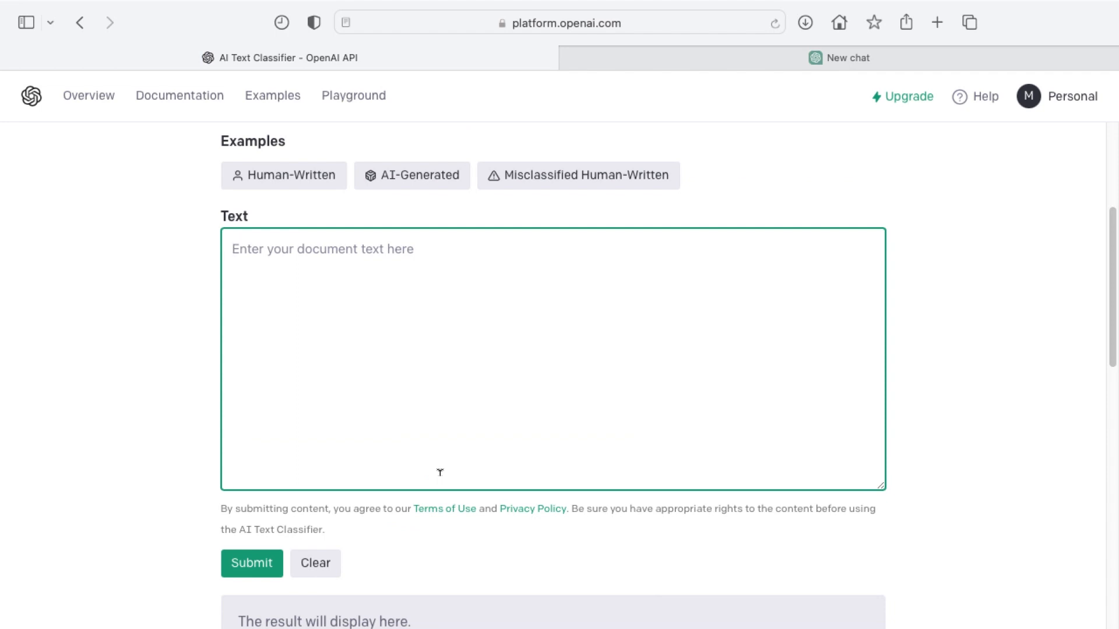
{"action": "mouse_move", "coordinate": [283, 175]}
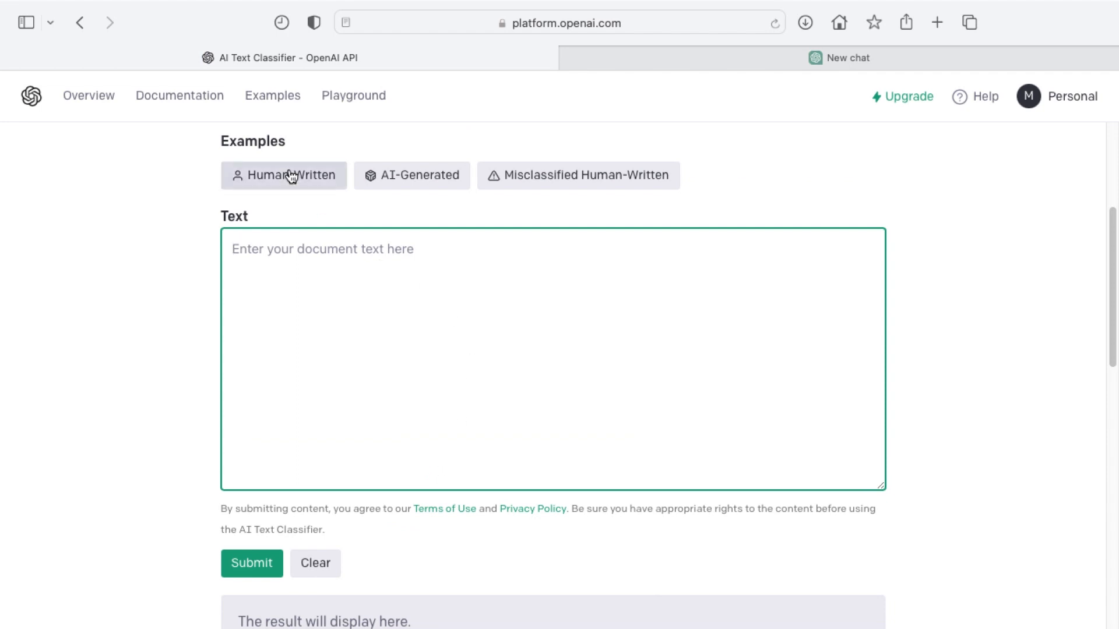
{"action": "left_click", "coordinate": [283, 176]}
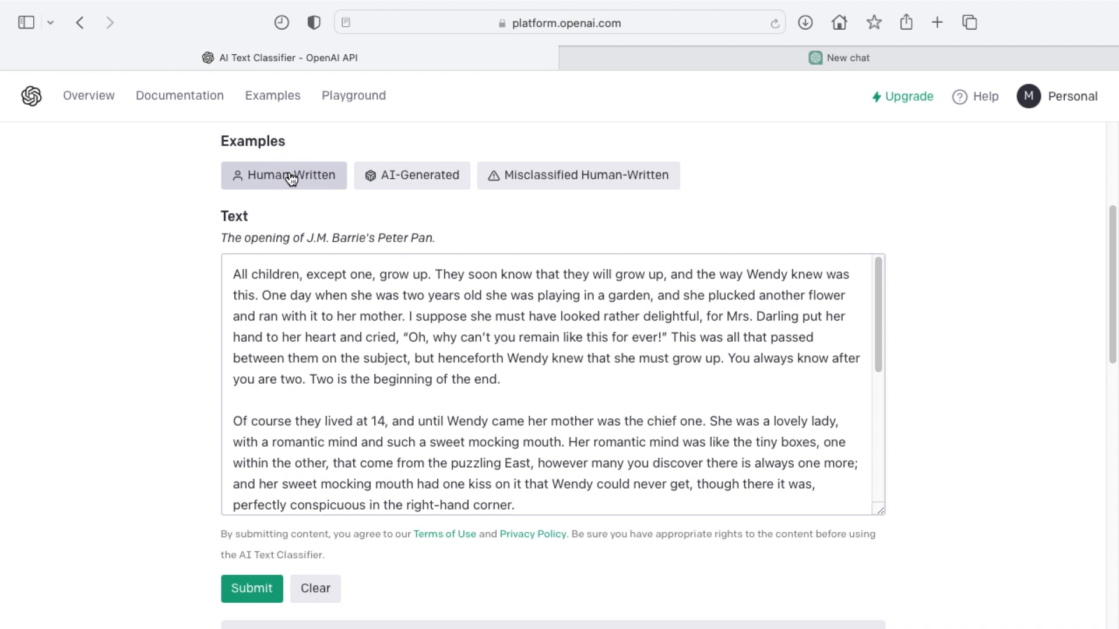
{"action": "left_click", "coordinate": [578, 175]}
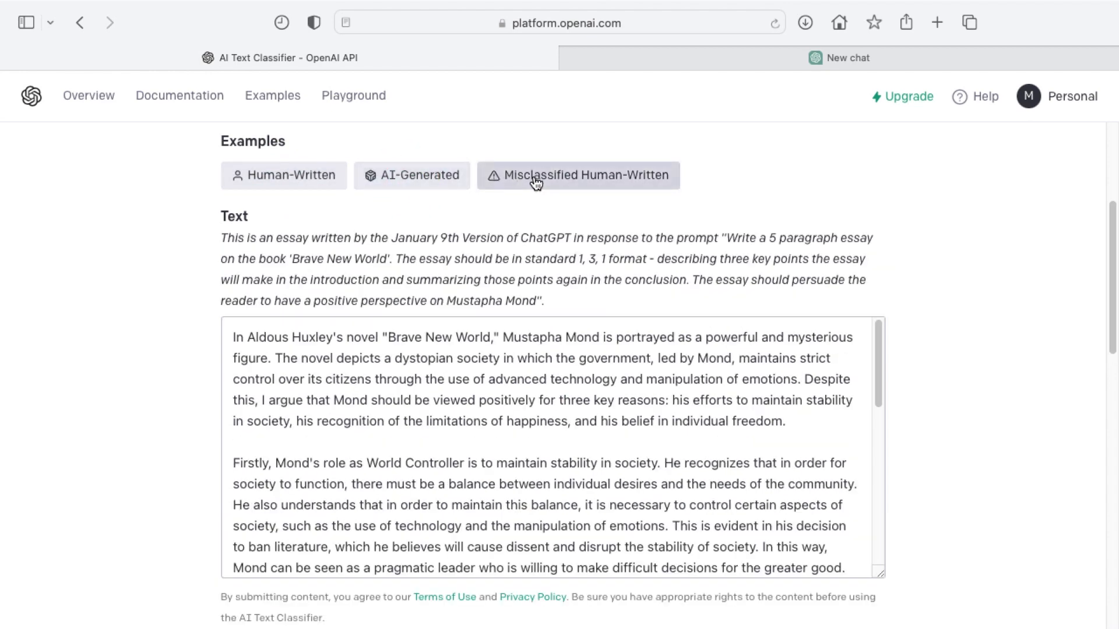
{"action": "left_click", "coordinate": [410, 176]}
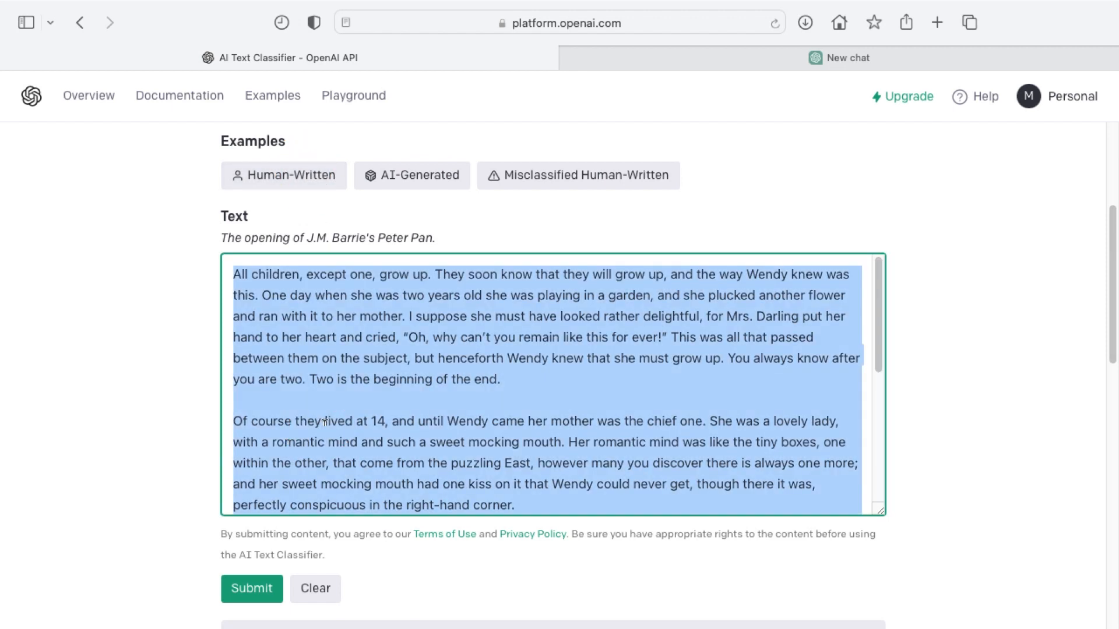
{"action": "left_click", "coordinate": [315, 589]}
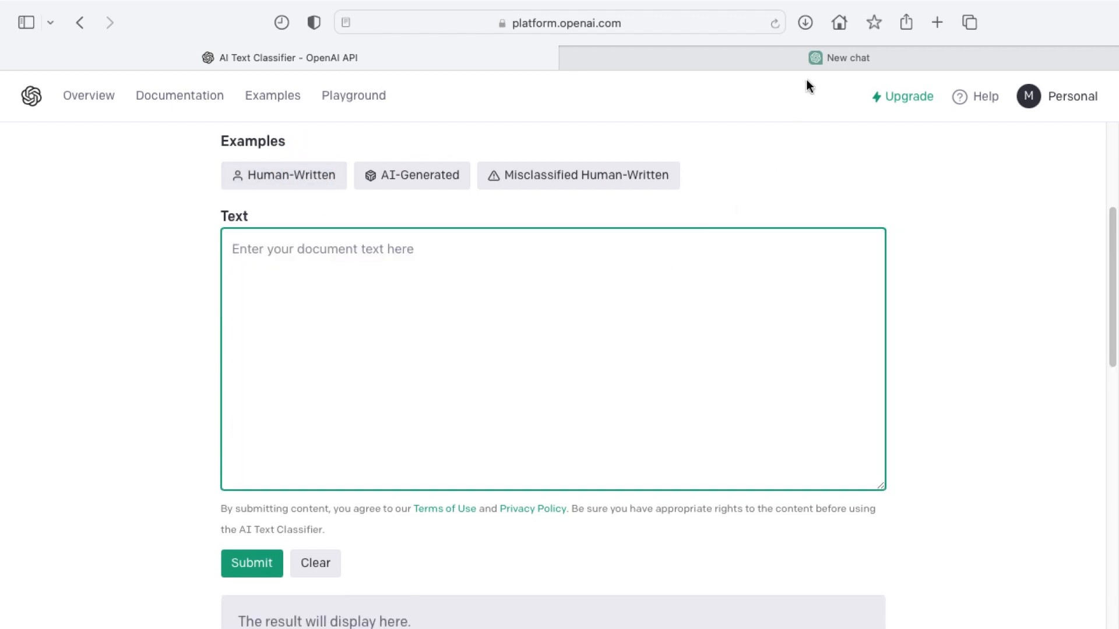
- Ask ChatGPT to explain quantum computing in simple terms using the example prompt
{"action": "left_click", "coordinate": [846, 58]}
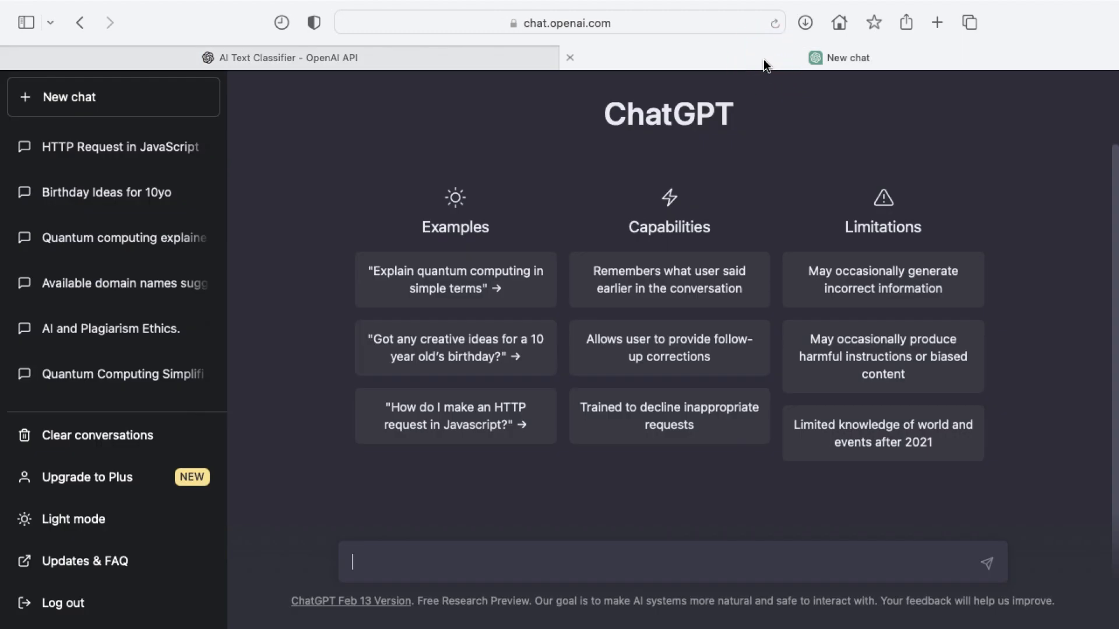
{"action": "left_click", "coordinate": [279, 58]}
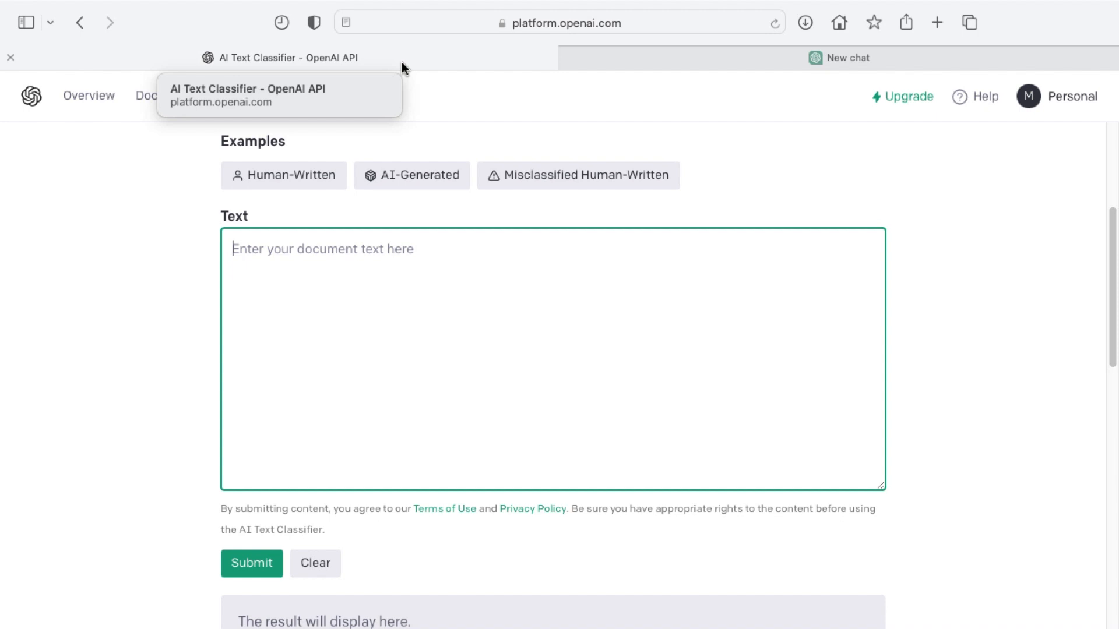
{"action": "left_click", "coordinate": [839, 58]}
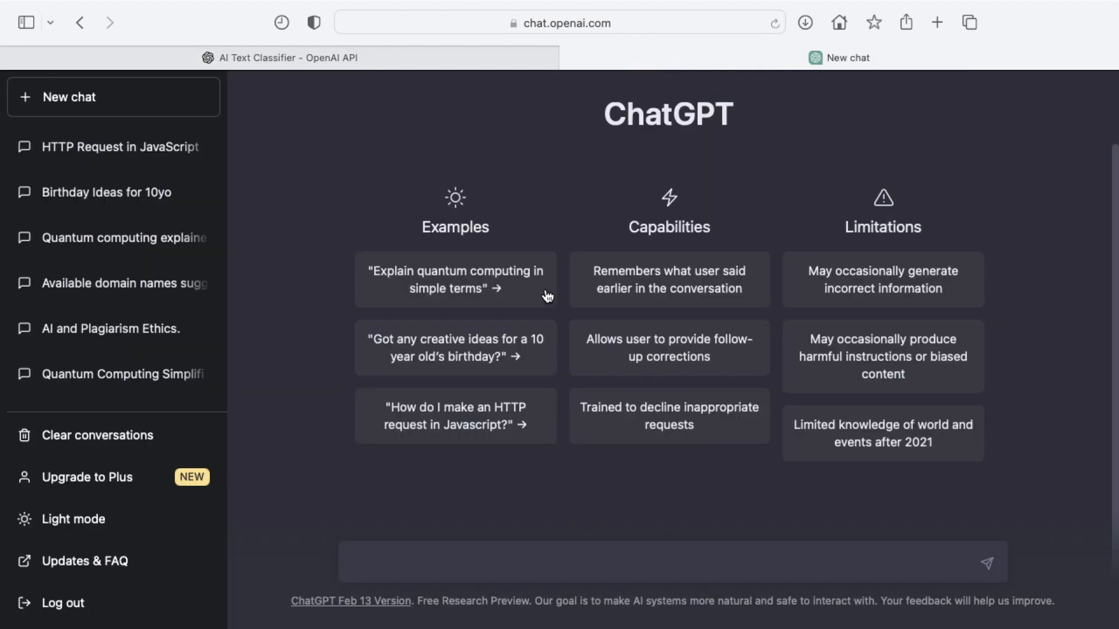
{"action": "mouse_move", "coordinate": [455, 279]}
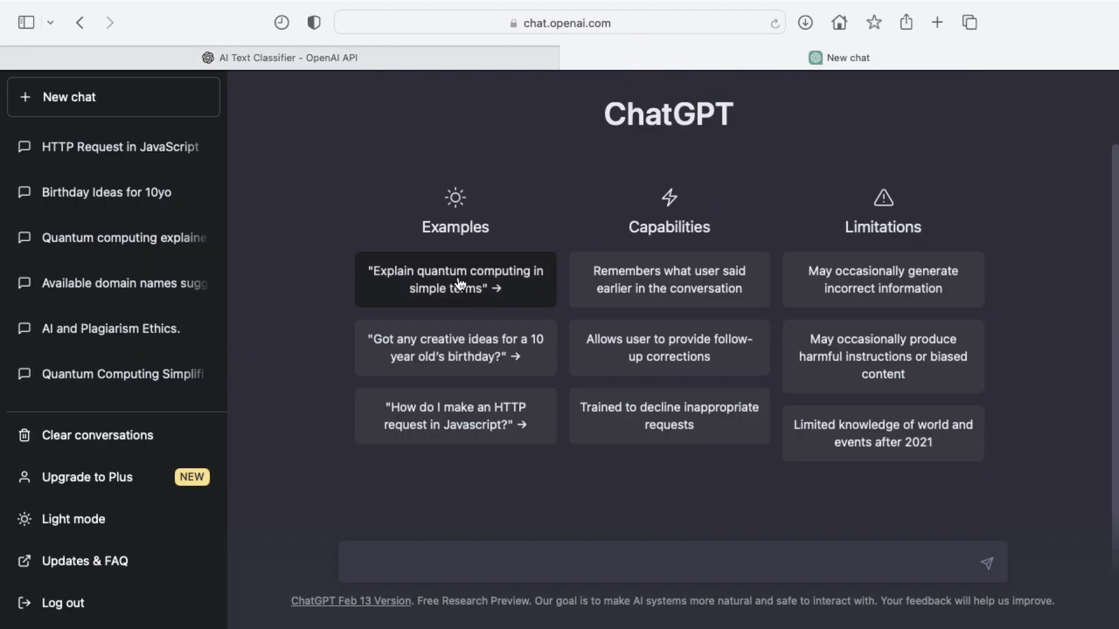
{"action": "left_click", "coordinate": [455, 279]}
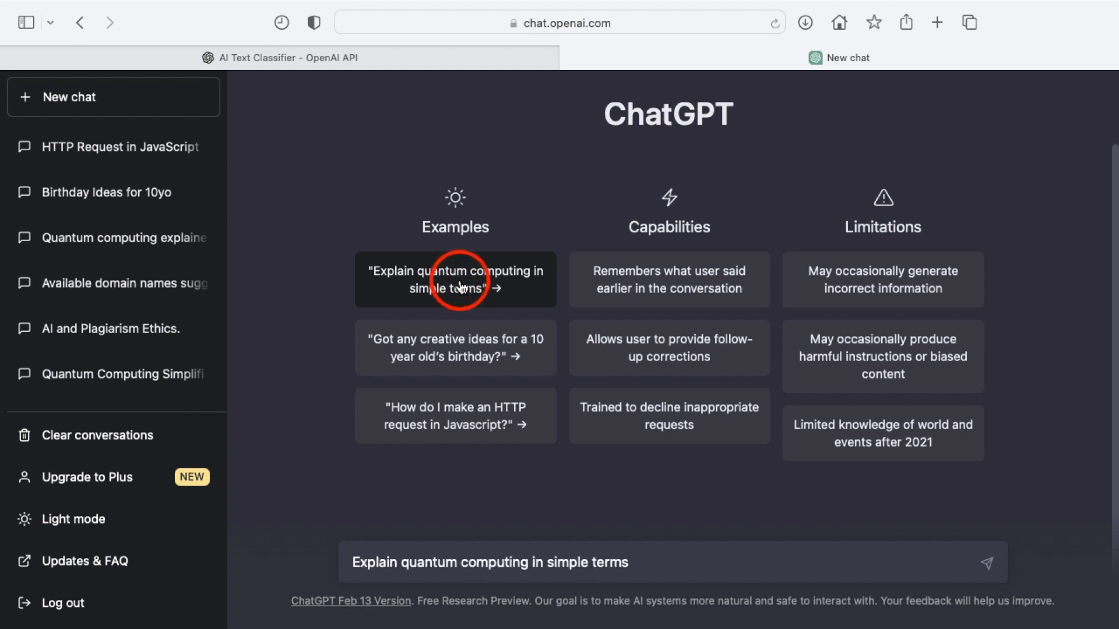
{"action": "left_click", "coordinate": [987, 563]}
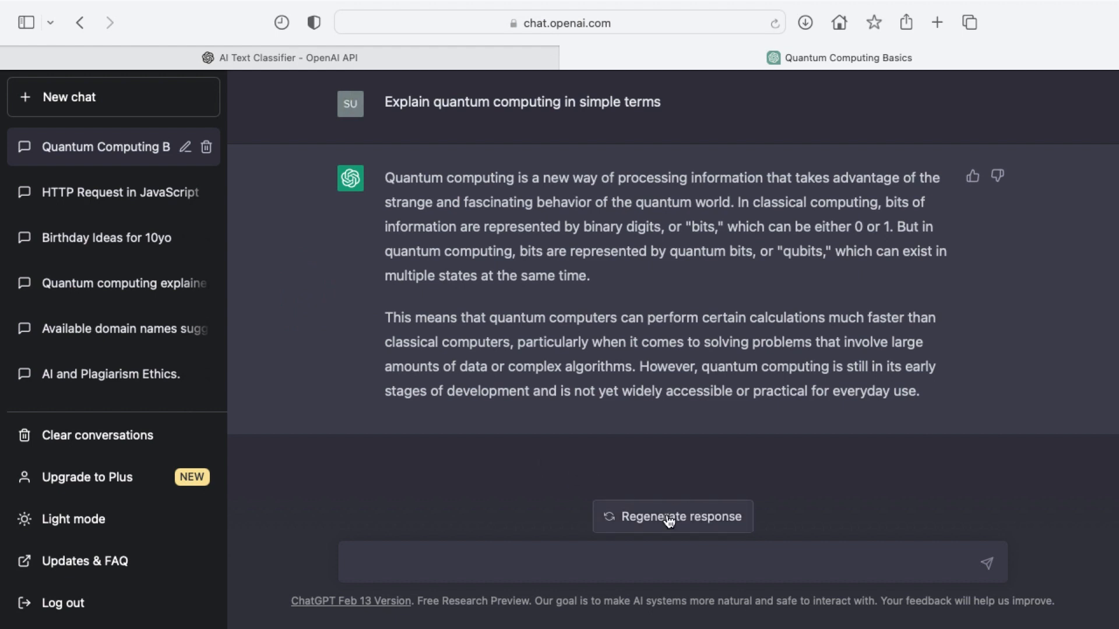
{"action": "mouse_move", "coordinate": [123, 169]}
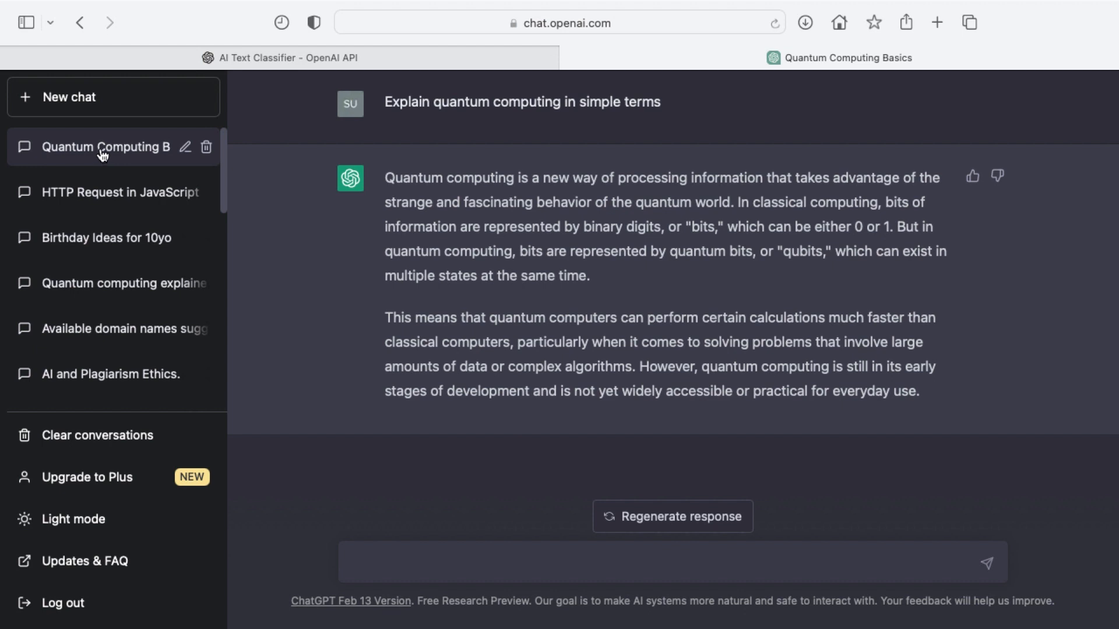
{"action": "mouse_move", "coordinate": [207, 175]}
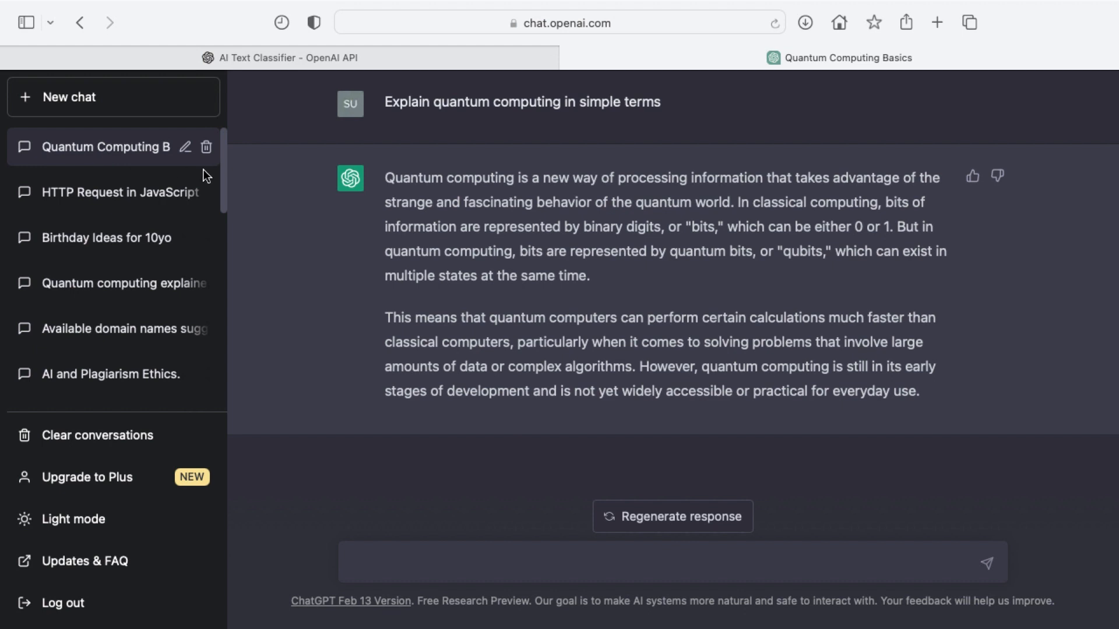
{"action": "mouse_move", "coordinate": [416, 98]}
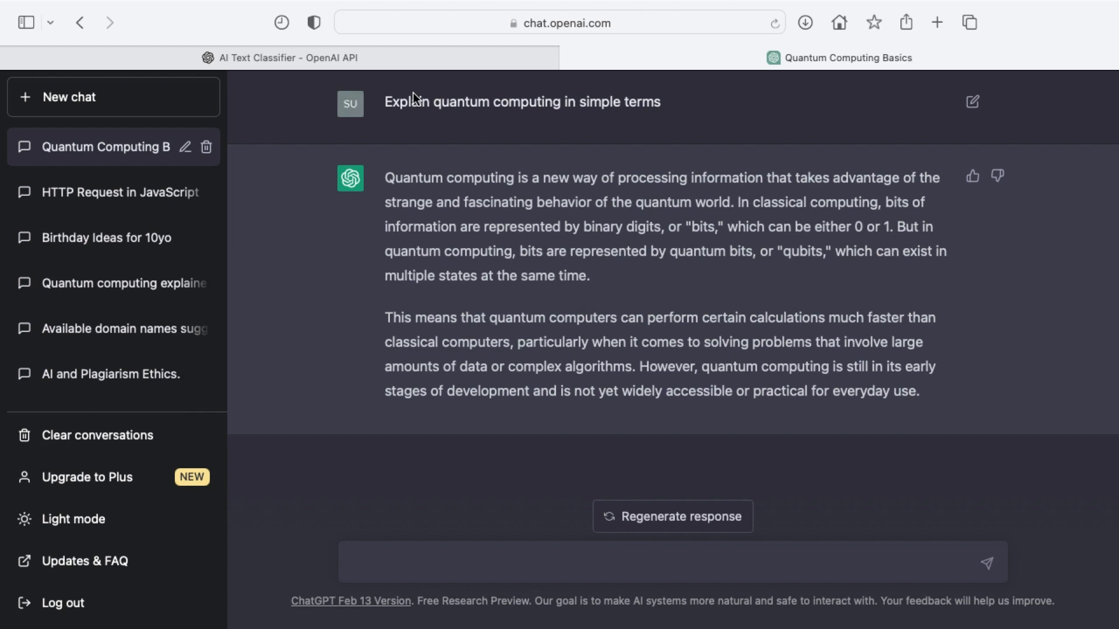
{"action": "left_click", "coordinate": [279, 58]}
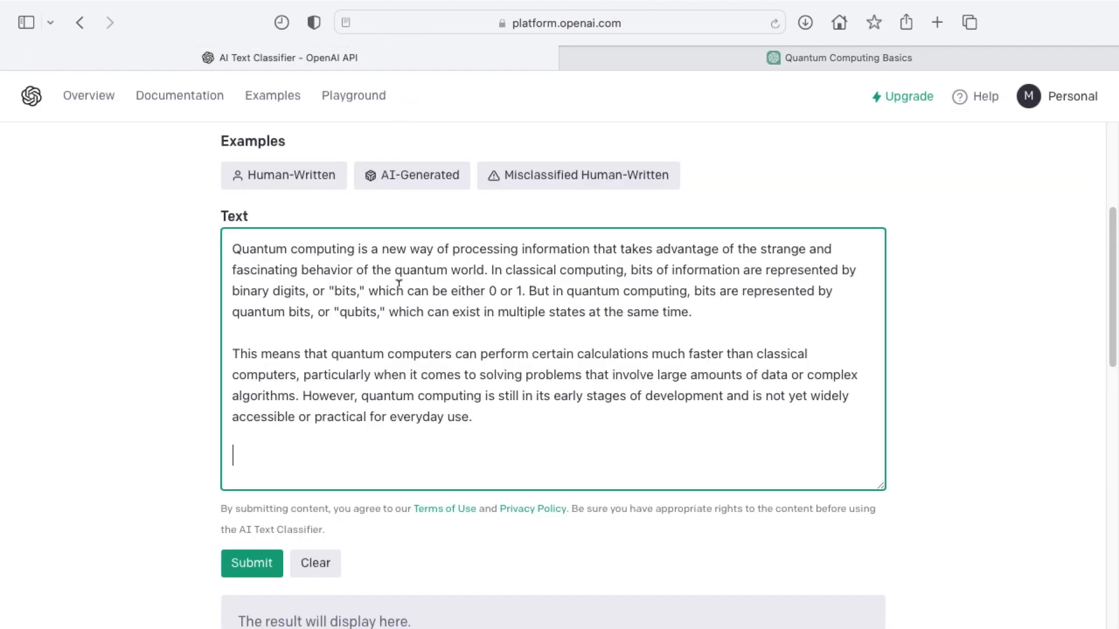
- Submit the pasted explanation and see it rejected at 733 characters, under the 1,000 minimum
{"action": "left_click", "coordinate": [251, 563]}
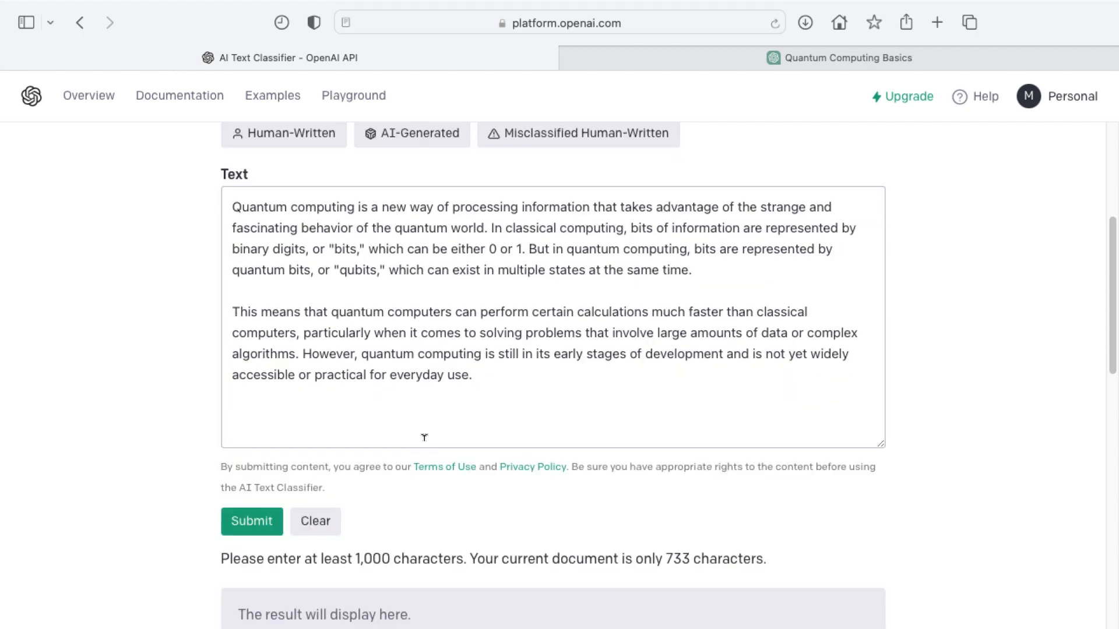
{"action": "mouse_move", "coordinate": [479, 555]}
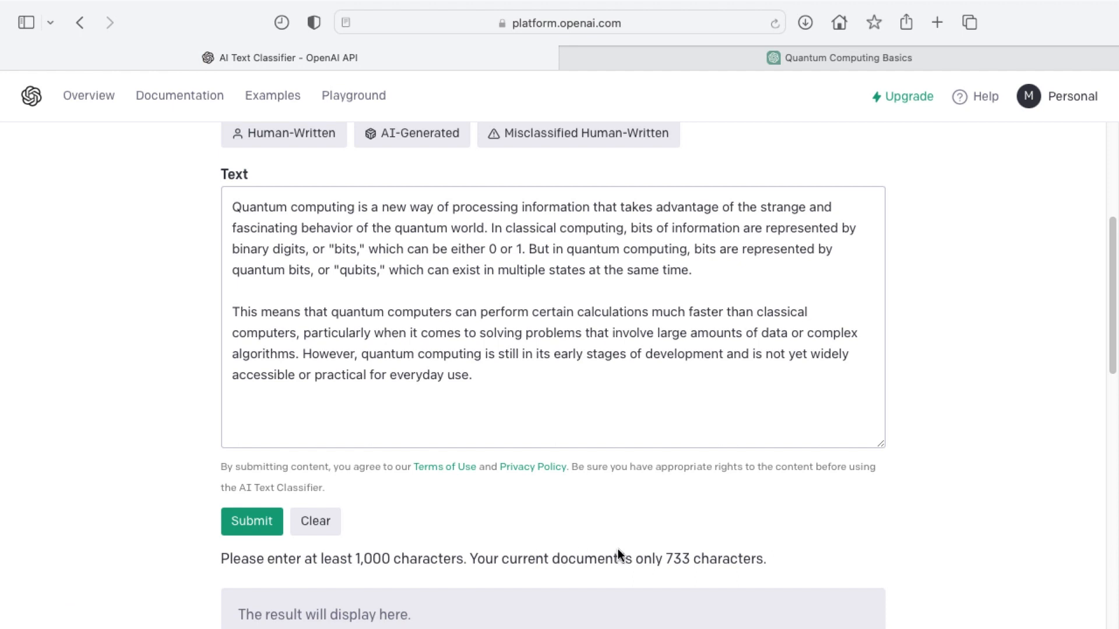
{"action": "left_click", "coordinate": [545, 393]}
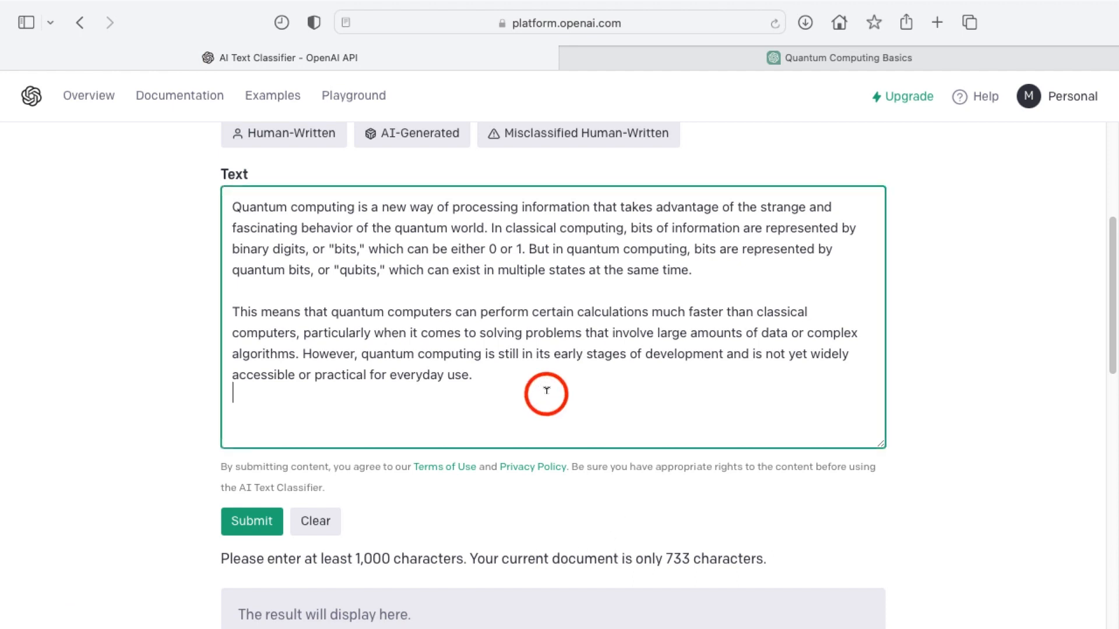
{"action": "mouse_move", "coordinate": [546, 390]}
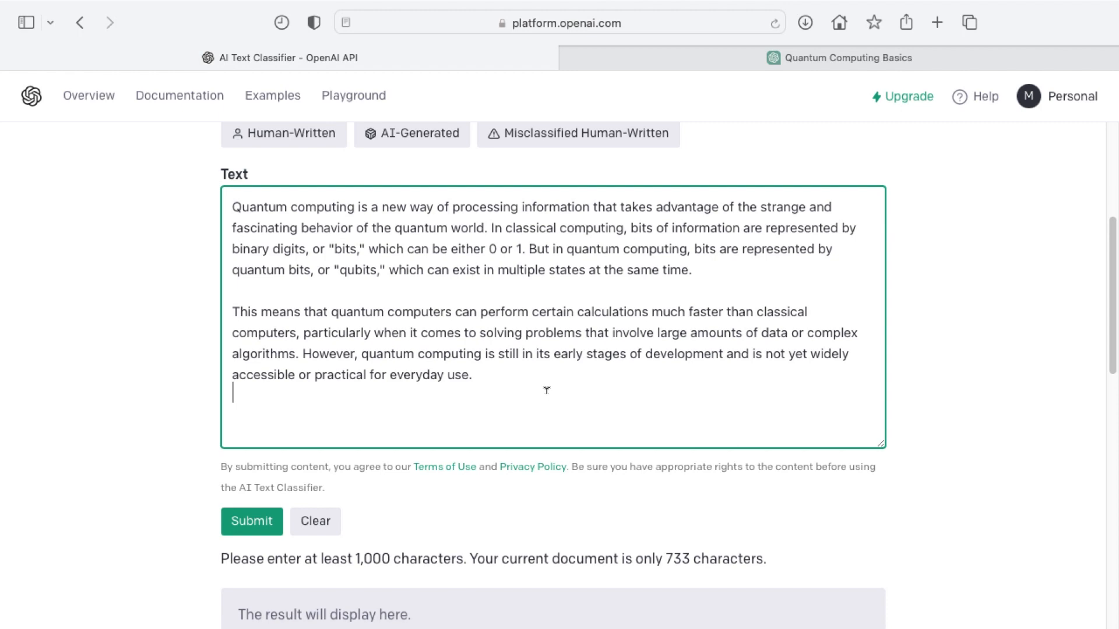
{"action": "left_click", "coordinate": [671, 60]}
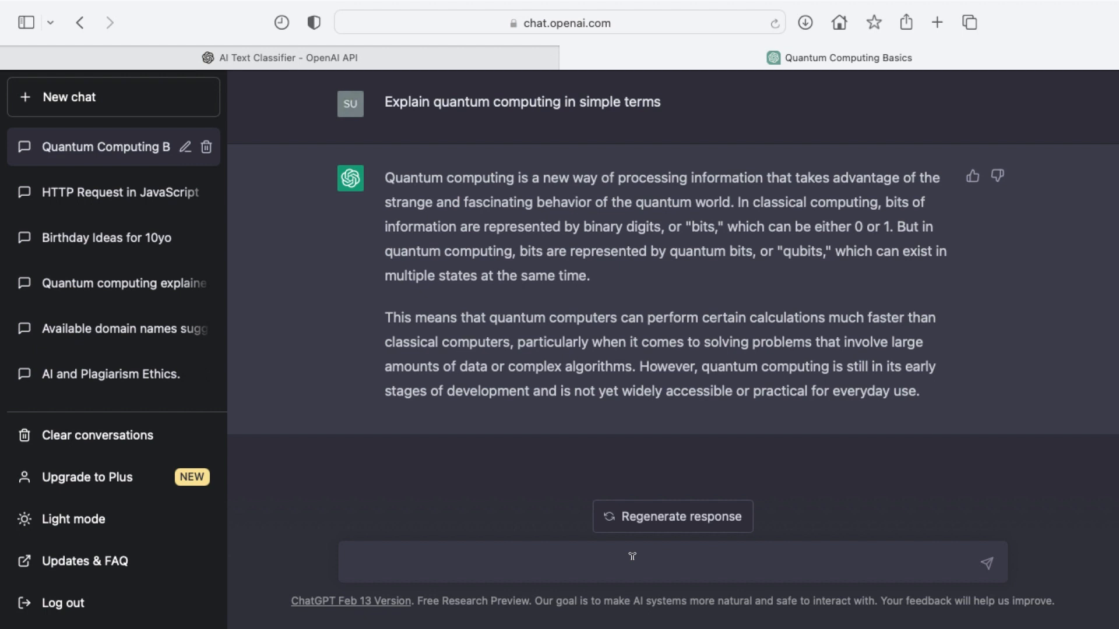
- Ask ChatGPT to rewrite its answer more verbosely with at least 1000 characters
{"action": "type", "text": "Please rewrite your response to be more verbose and to include at least 1000 characters."}
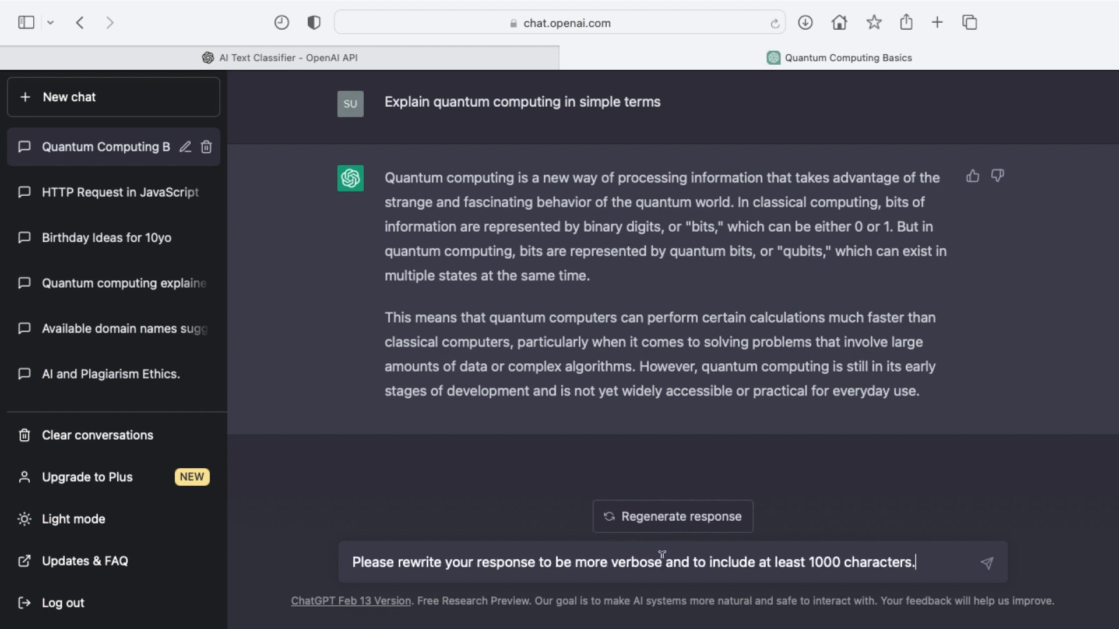
{"action": "mouse_move", "coordinate": [661, 559]}
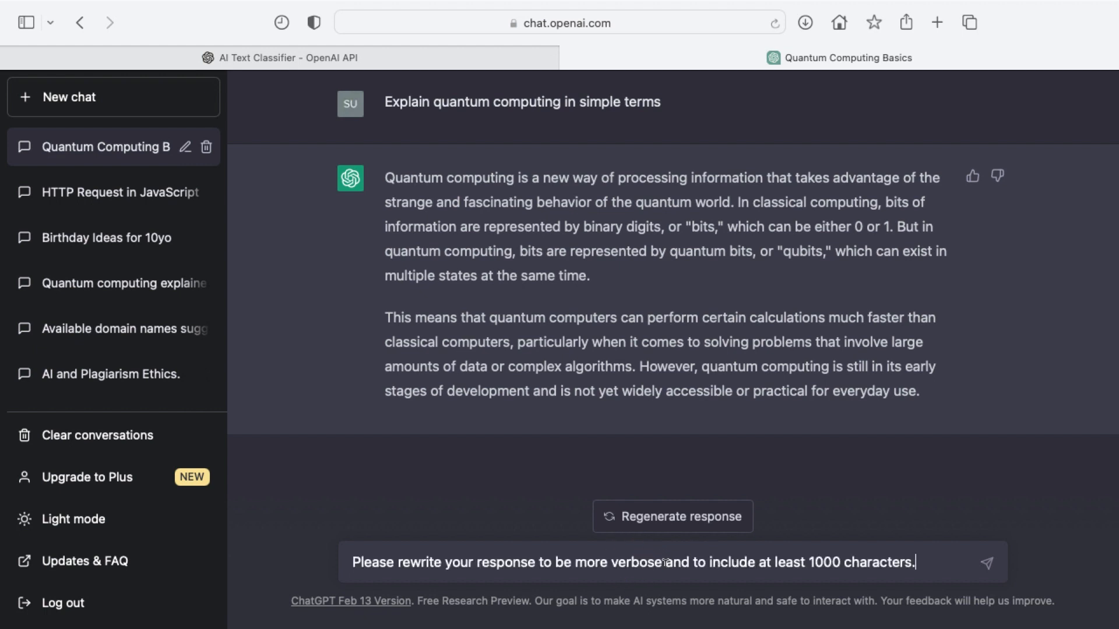
{"action": "mouse_move", "coordinate": [900, 553]}
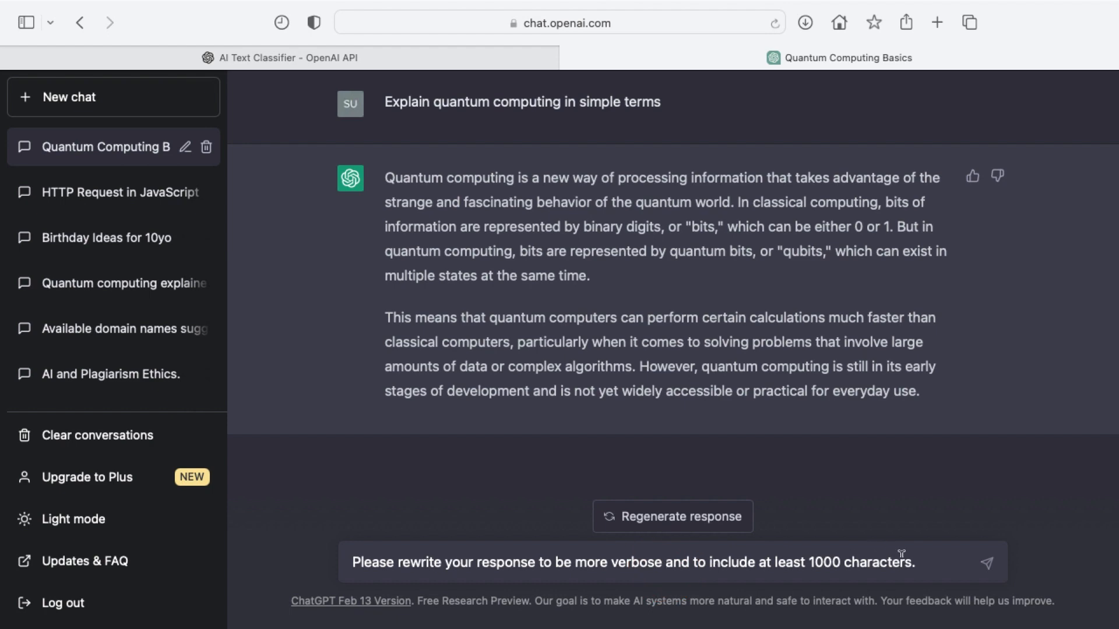
{"action": "left_click", "coordinate": [988, 563]}
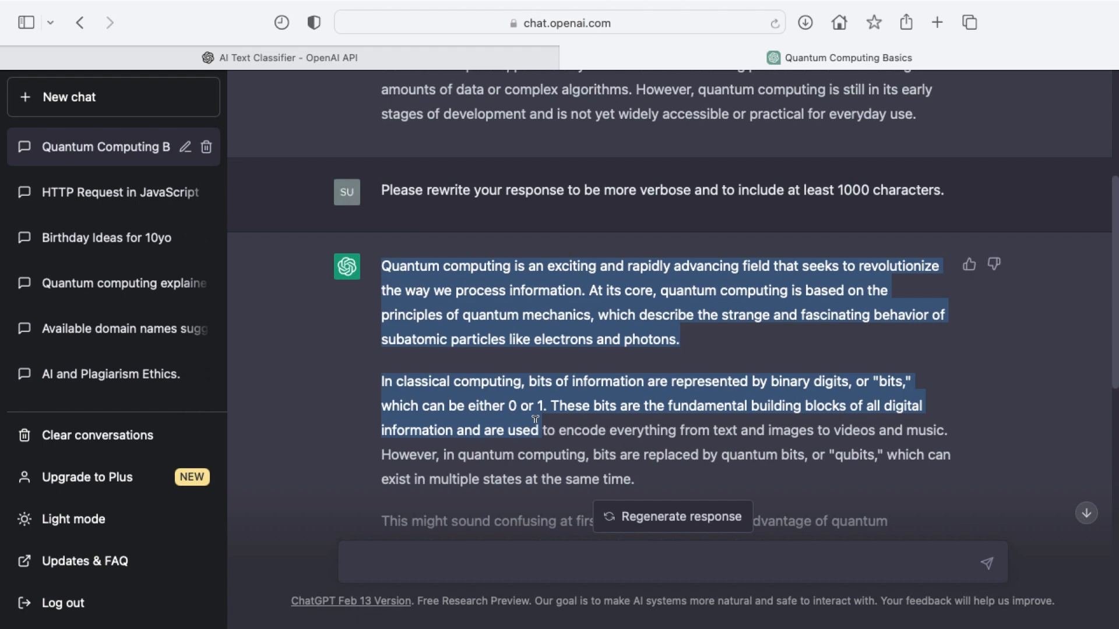
- Replace the classifier text with the longer rewrite and submit it for classification
{"action": "left_click", "coordinate": [281, 58]}
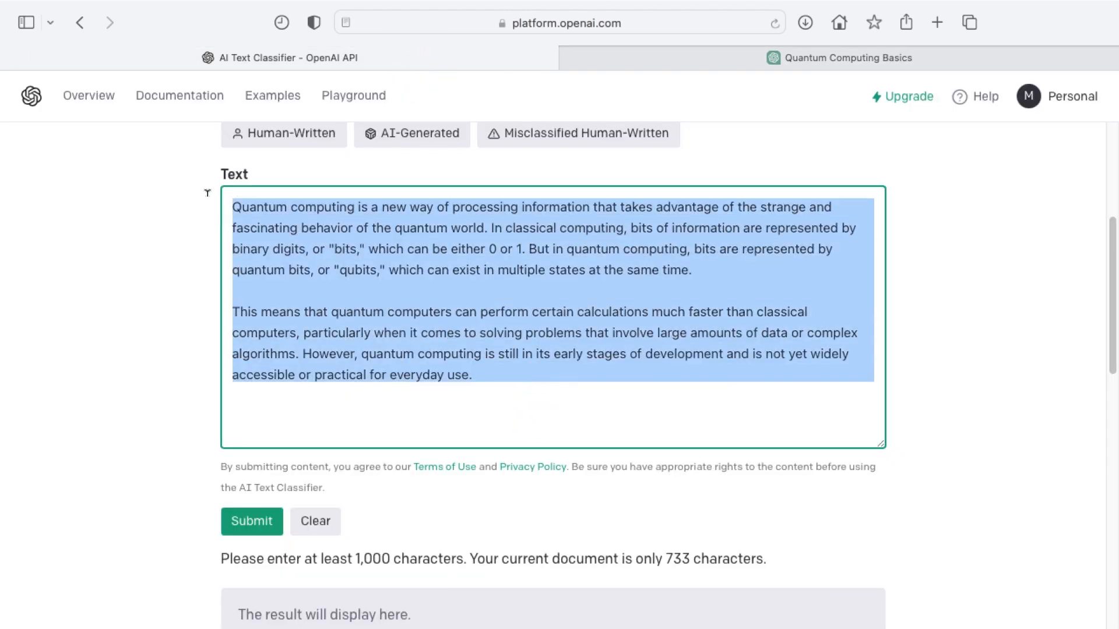
{"action": "left_click", "coordinate": [315, 520]}
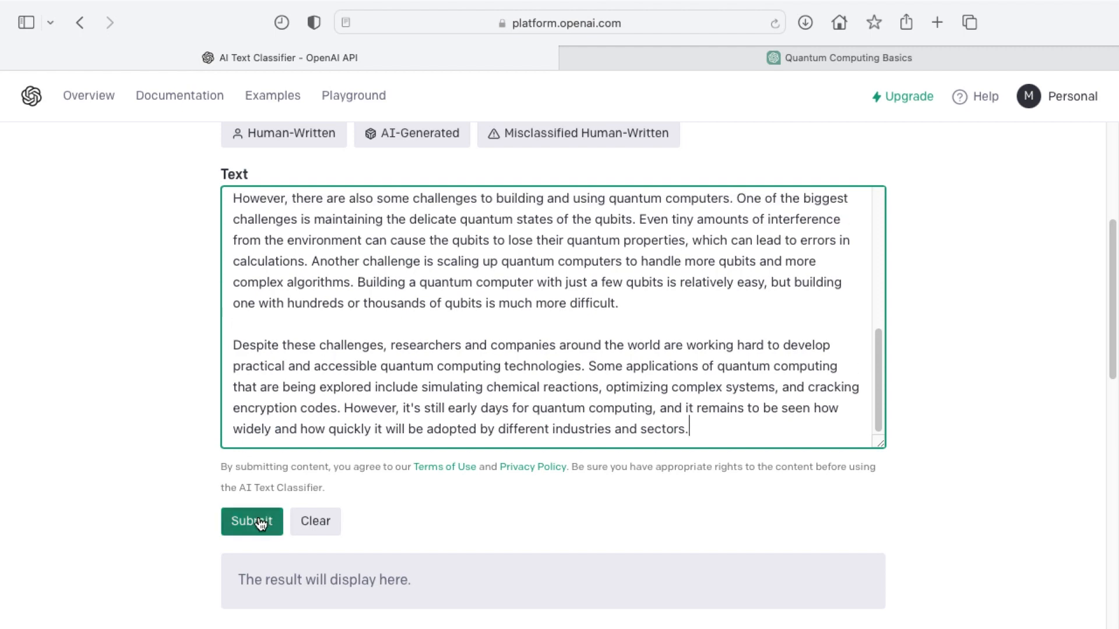
{"action": "left_click", "coordinate": [251, 521]}
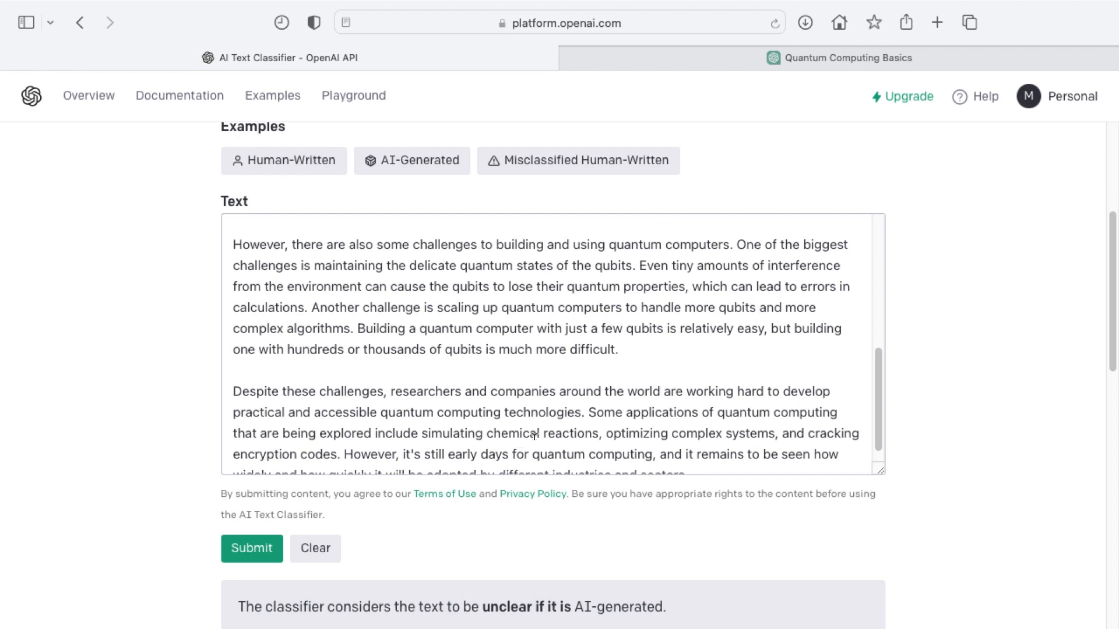
{"action": "mouse_move", "coordinate": [570, 389]}
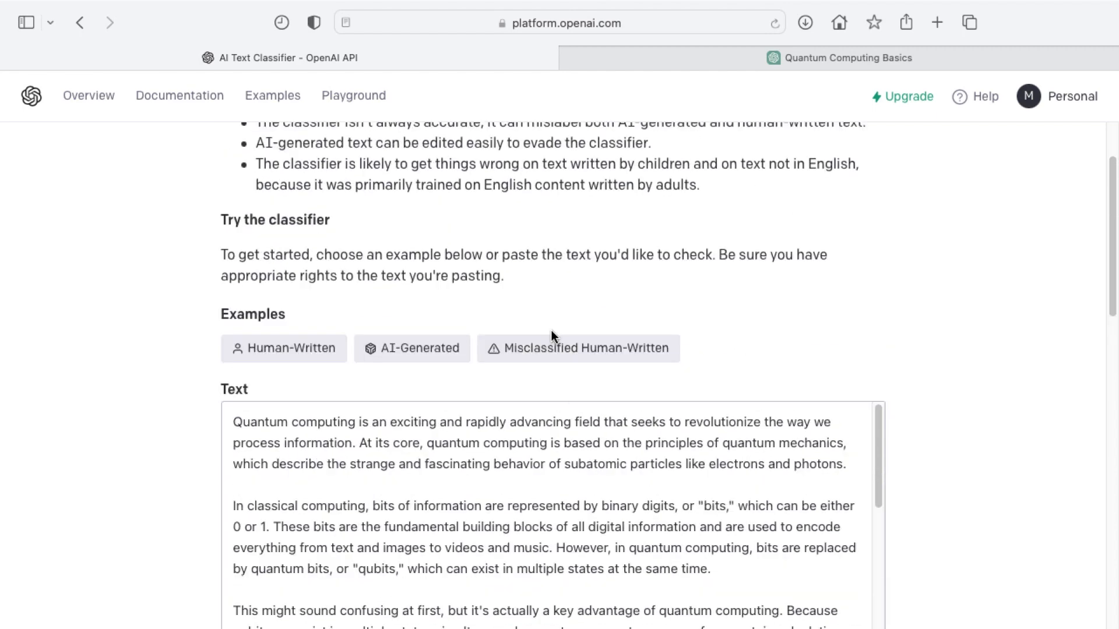
{"action": "left_click", "coordinate": [565, 497]}
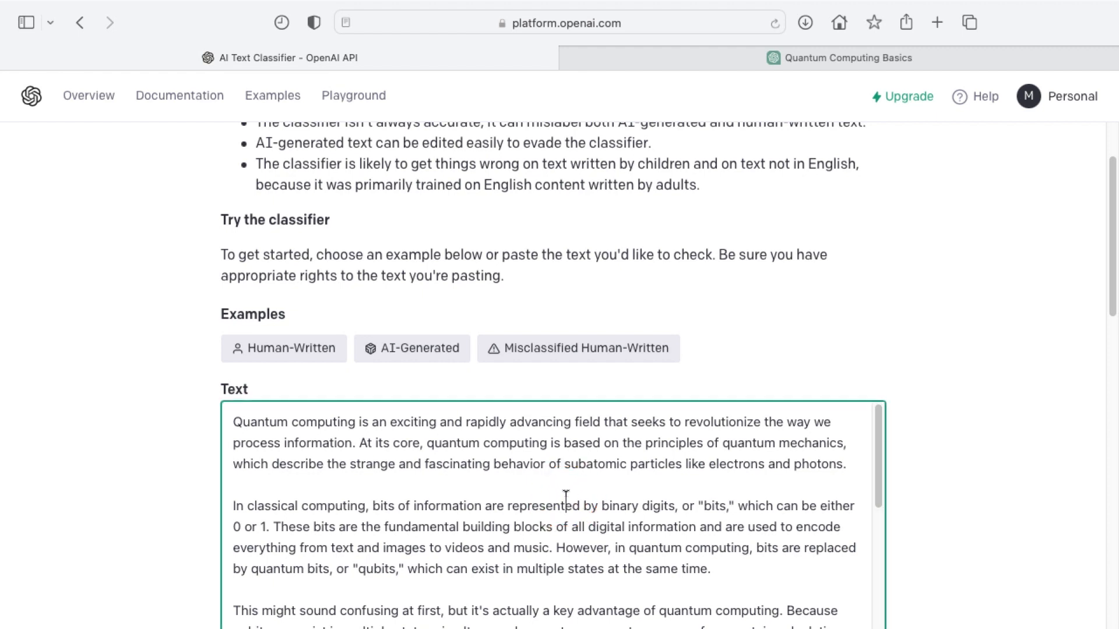
{"action": "mouse_move", "coordinate": [698, 79]}
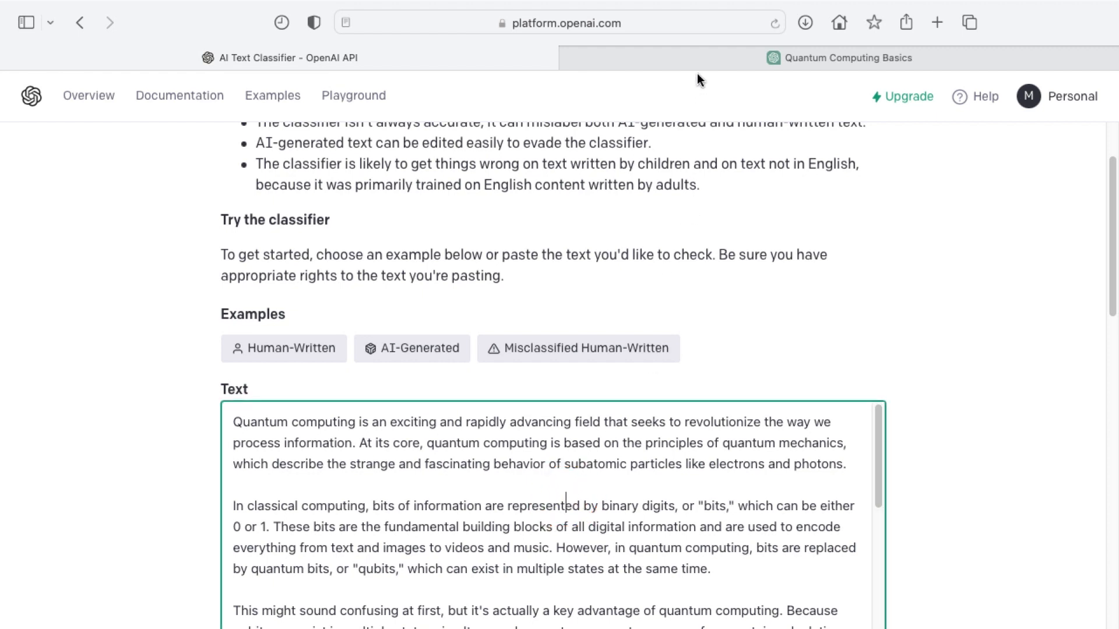
{"action": "left_click", "coordinate": [839, 58]}
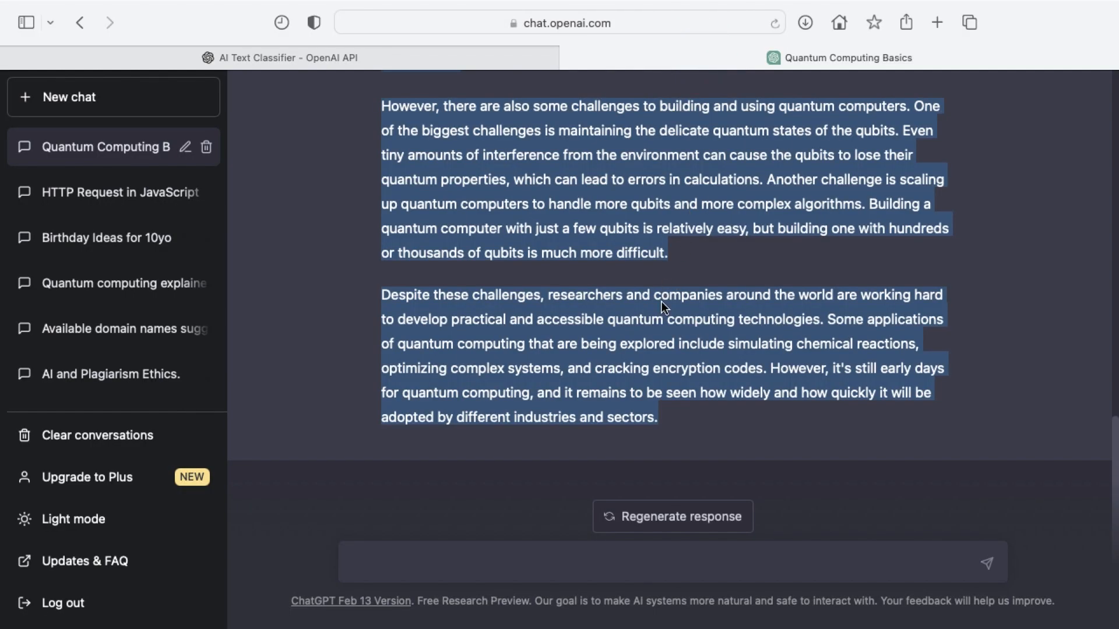
{"action": "left_click", "coordinate": [658, 360]}
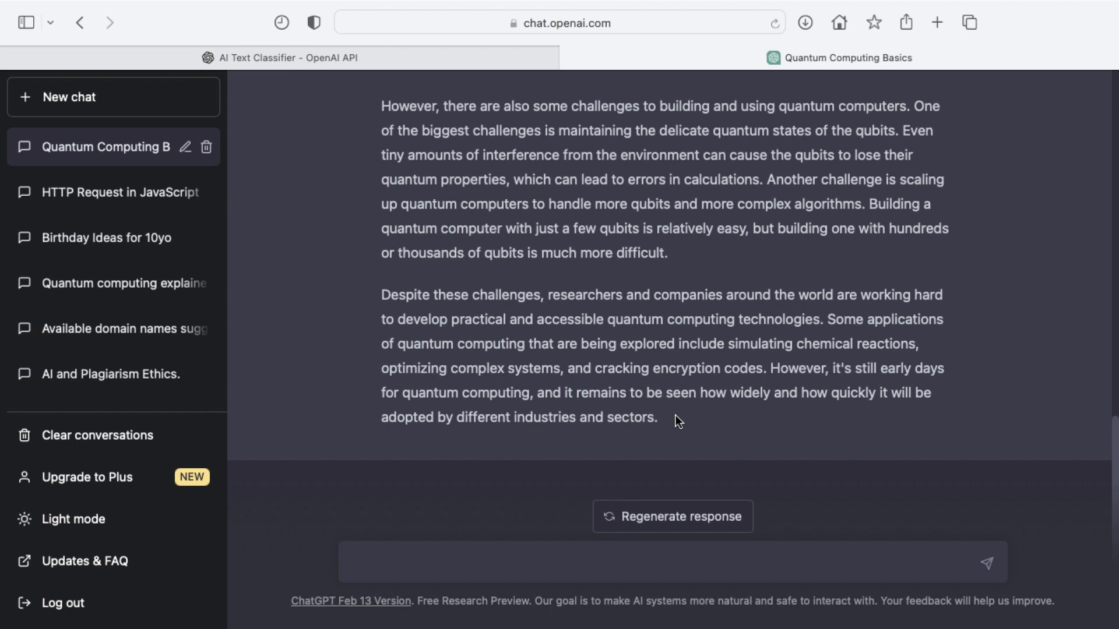
{"action": "left_click", "coordinate": [282, 58]}
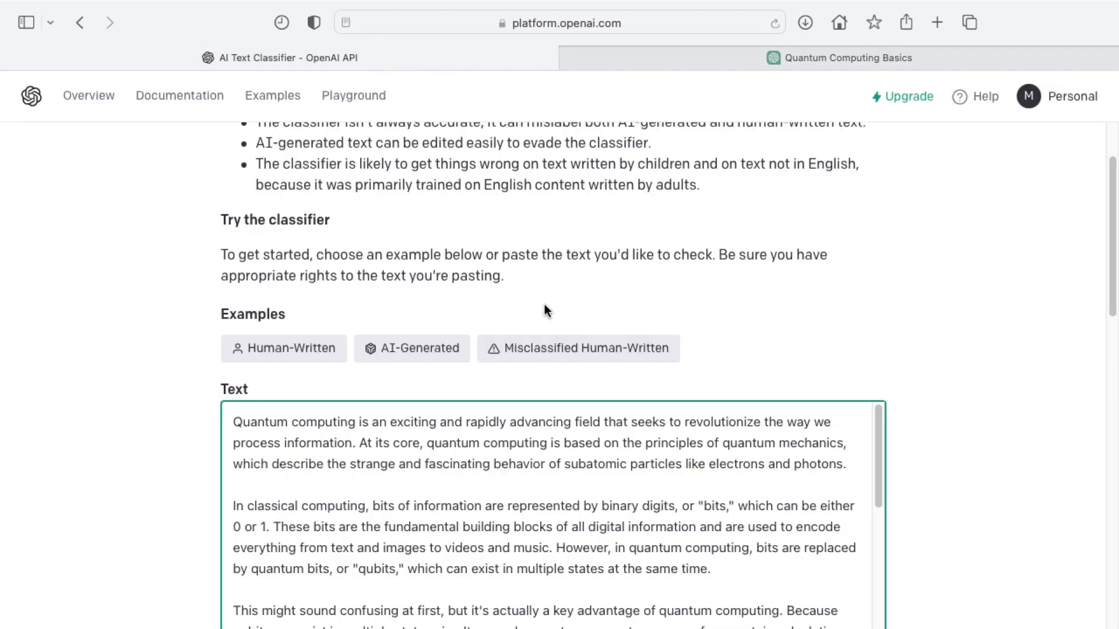
{"action": "scroll", "scroll_direction": "down", "scroll_amount": 3}
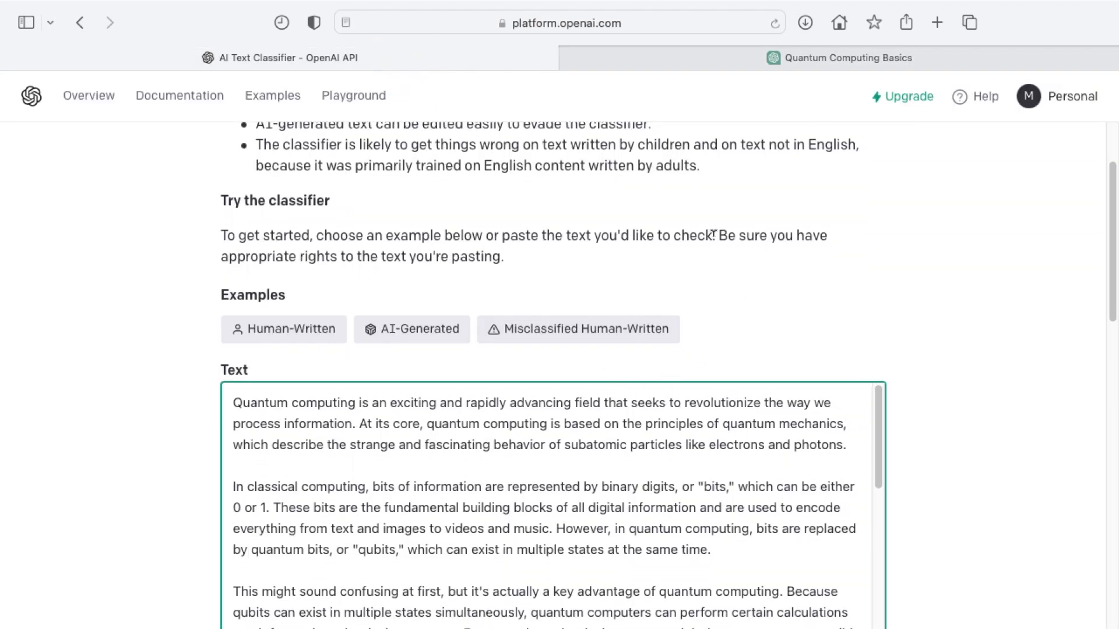
{"action": "scroll", "scroll_direction": "down", "scroll_amount": 3}
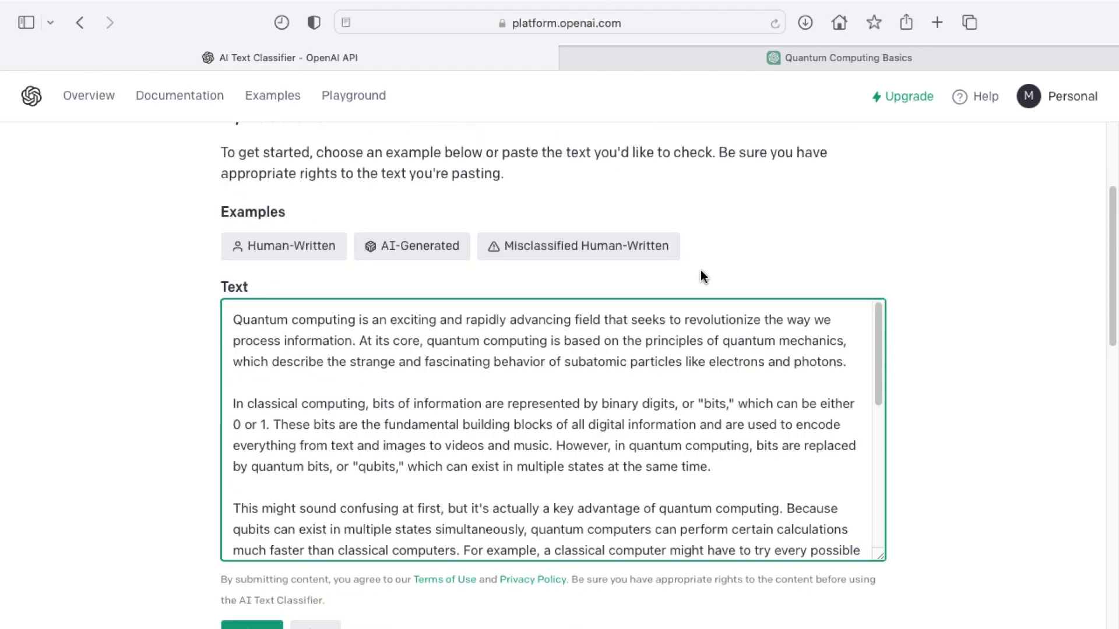